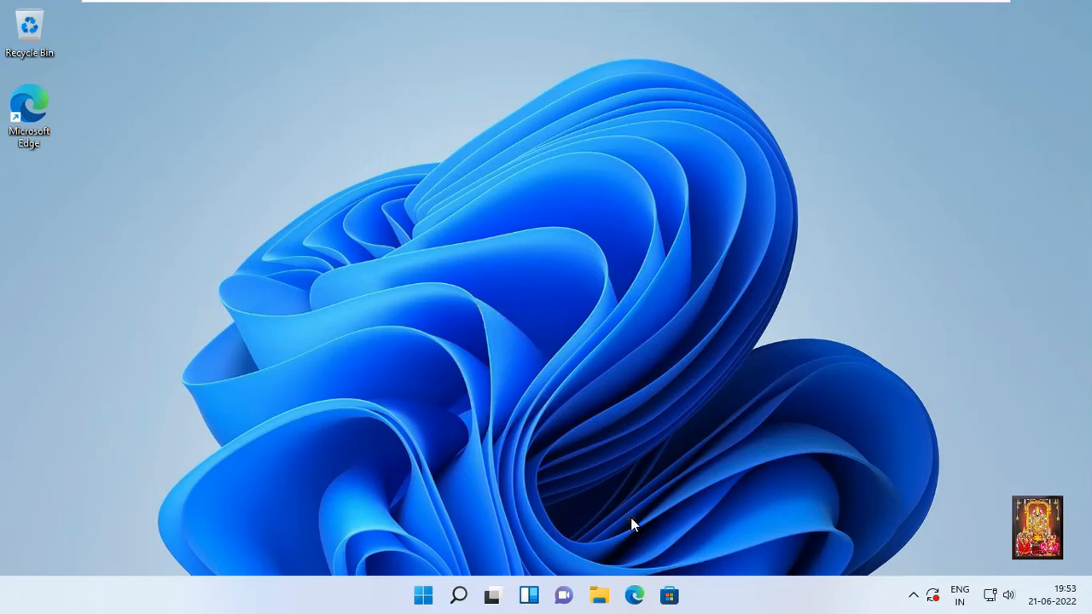
mouse_move(625, 574)
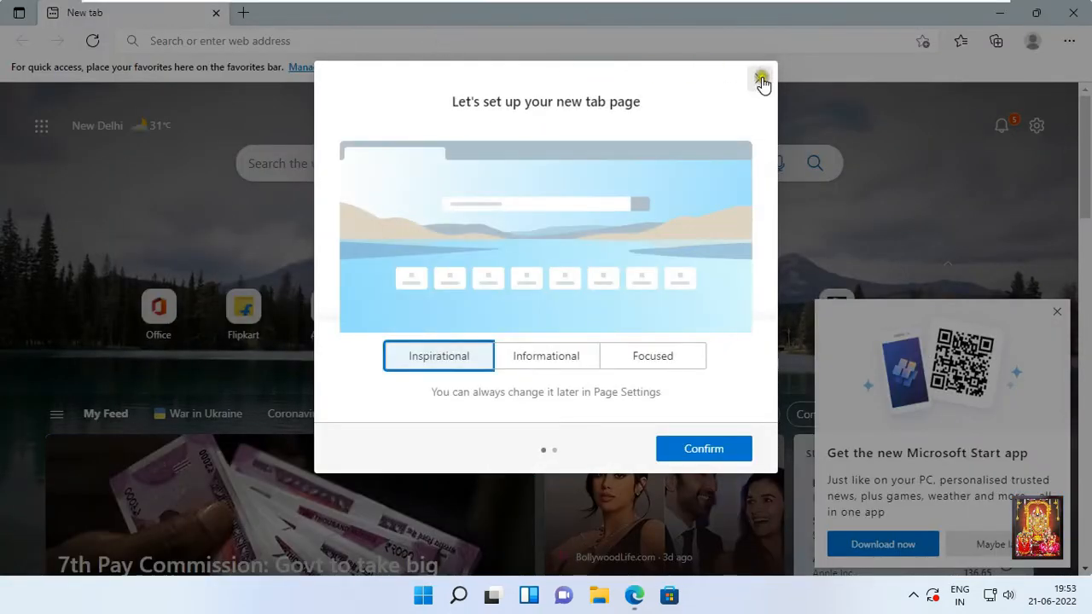
Dismiss the Edge setup prompt, go to google.com and search 'download blender'
left_click(761, 78)
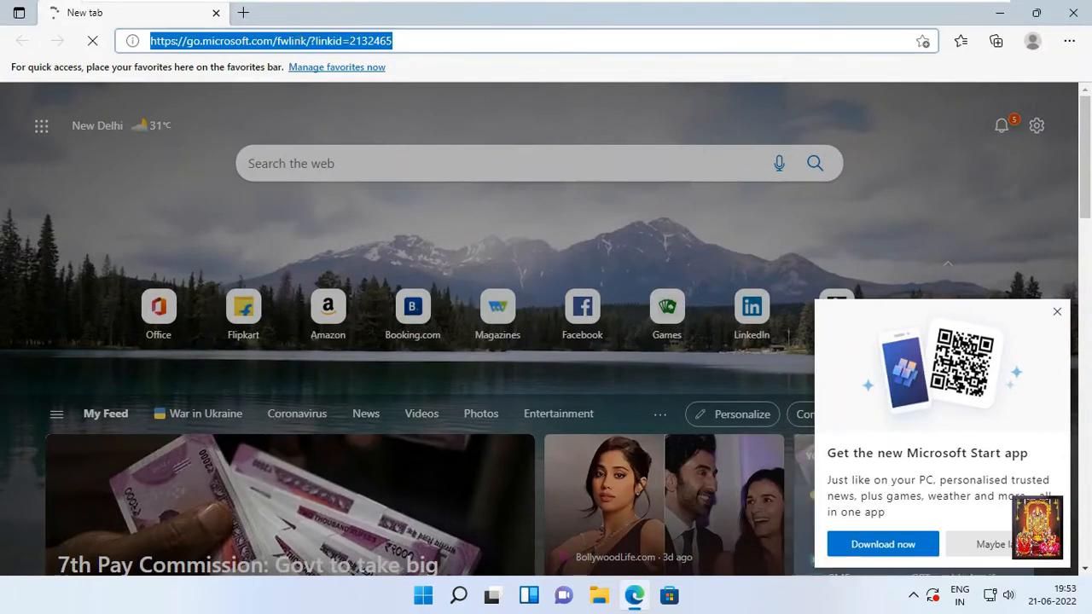
type("google.com/?gws_rd=ssl")
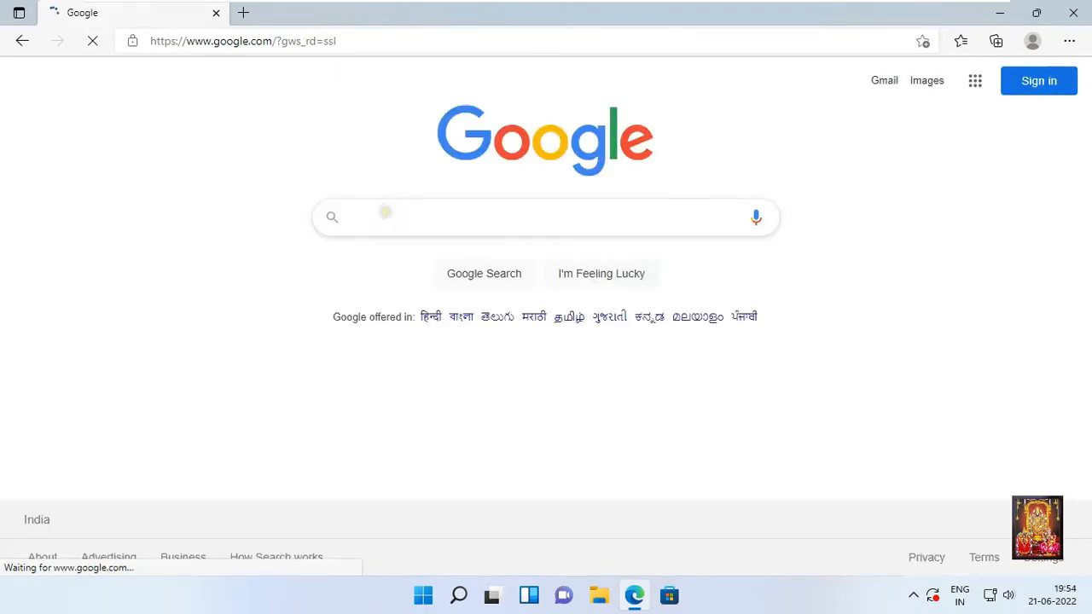
type("download")
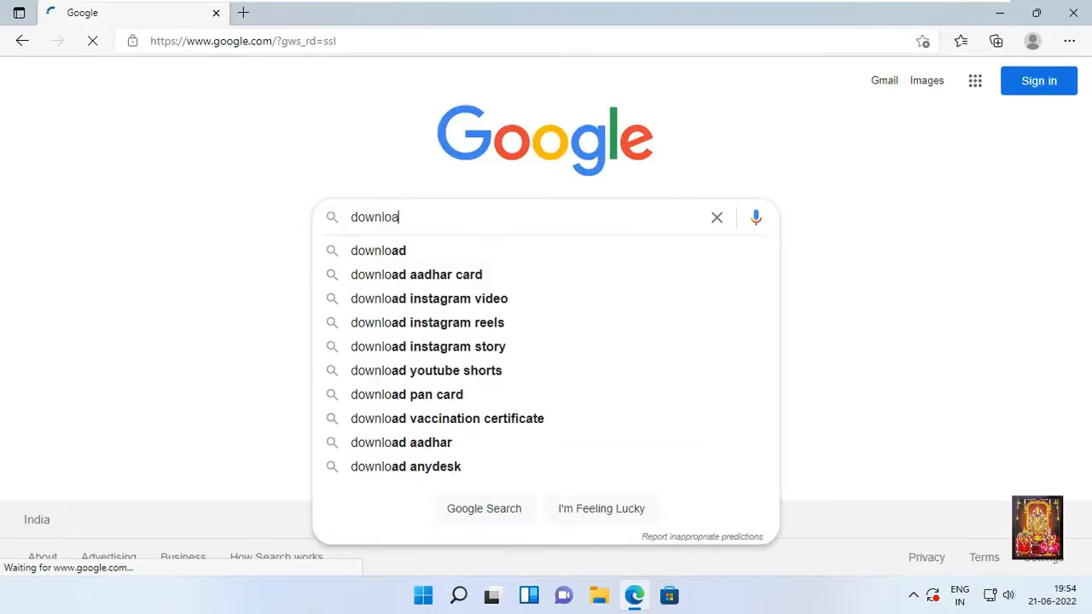
type("d bl")
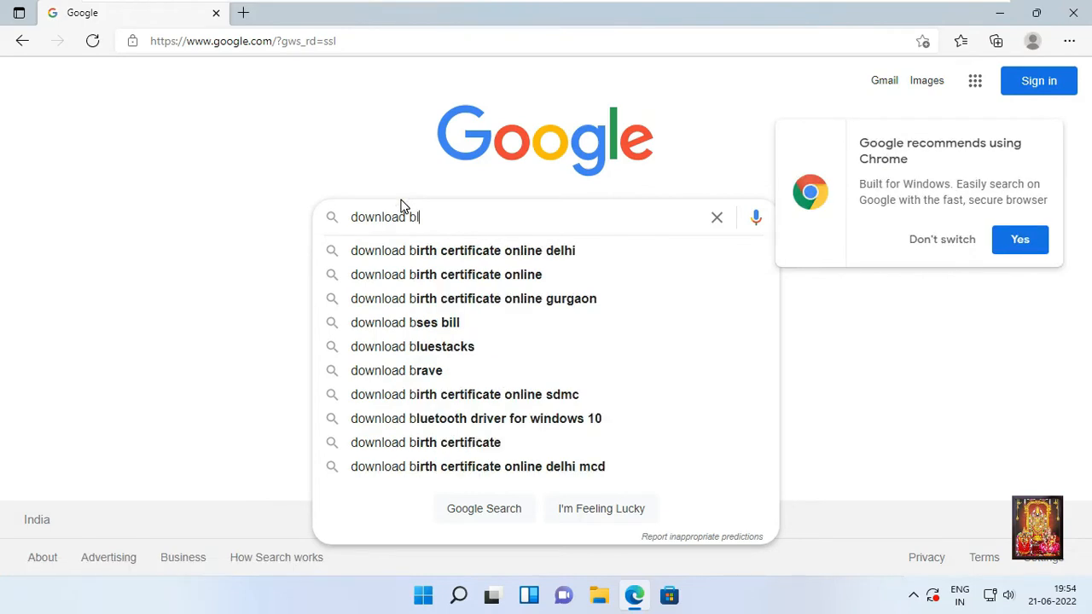
type("e")
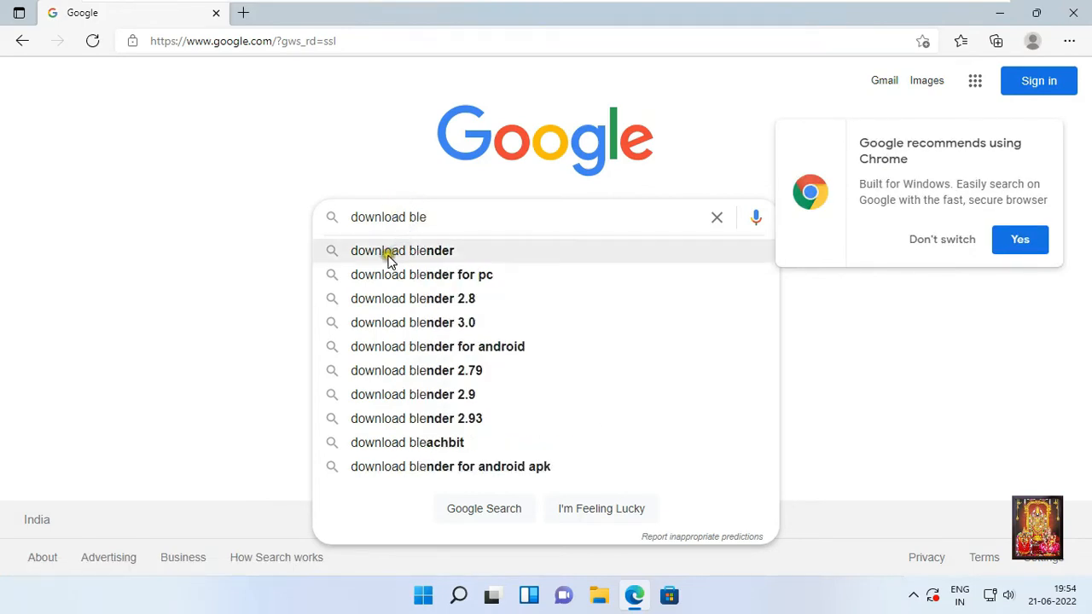
left_click(402, 250)
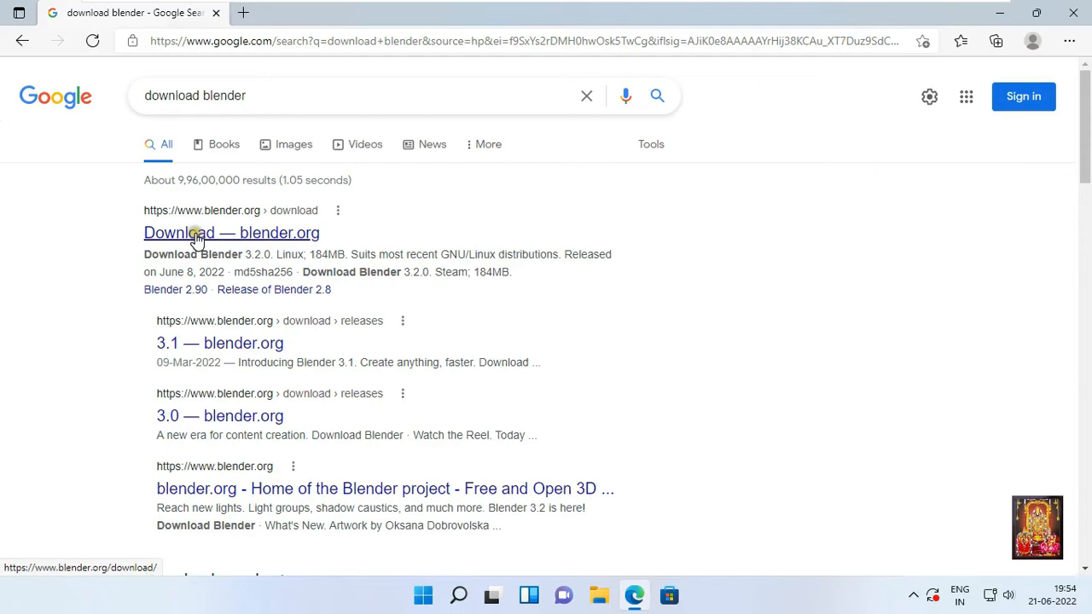
Open the blender.org download result and download the Blender 3.2.0 Windows installer
left_click(231, 232)
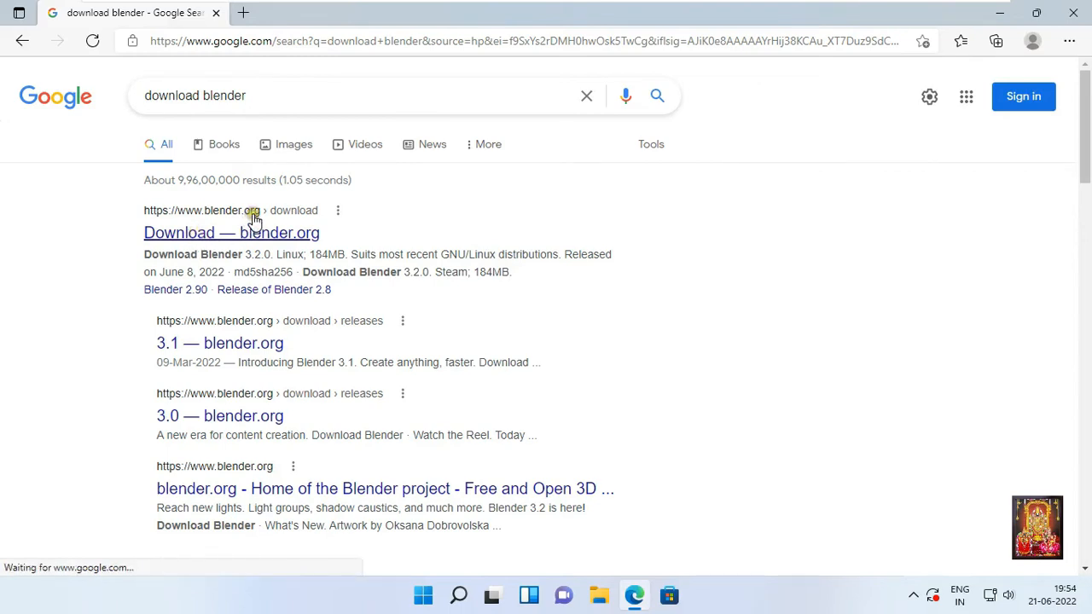
left_click(232, 232)
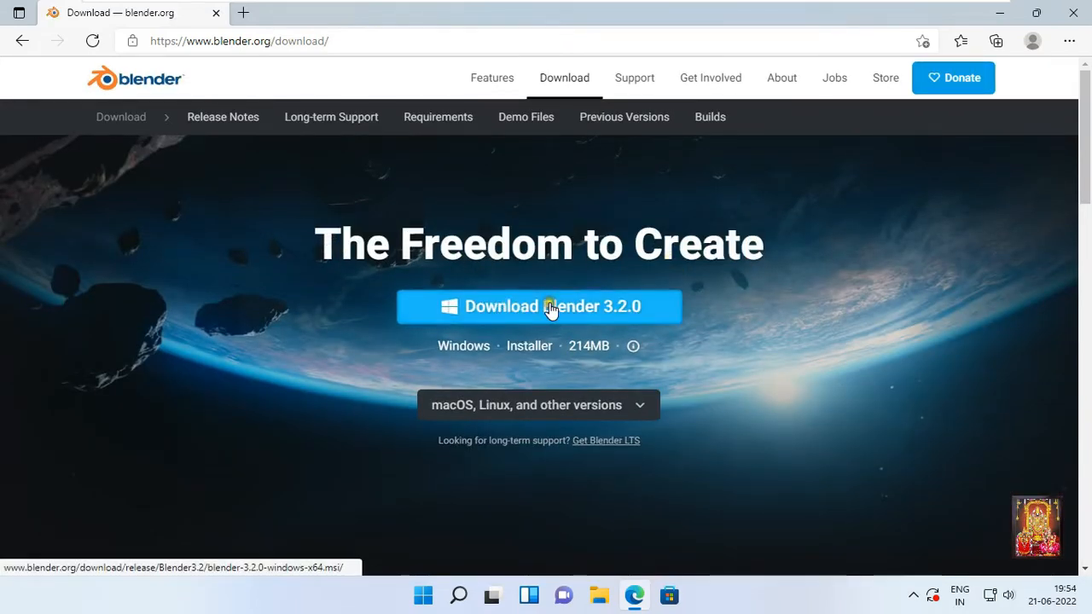
left_click(539, 306)
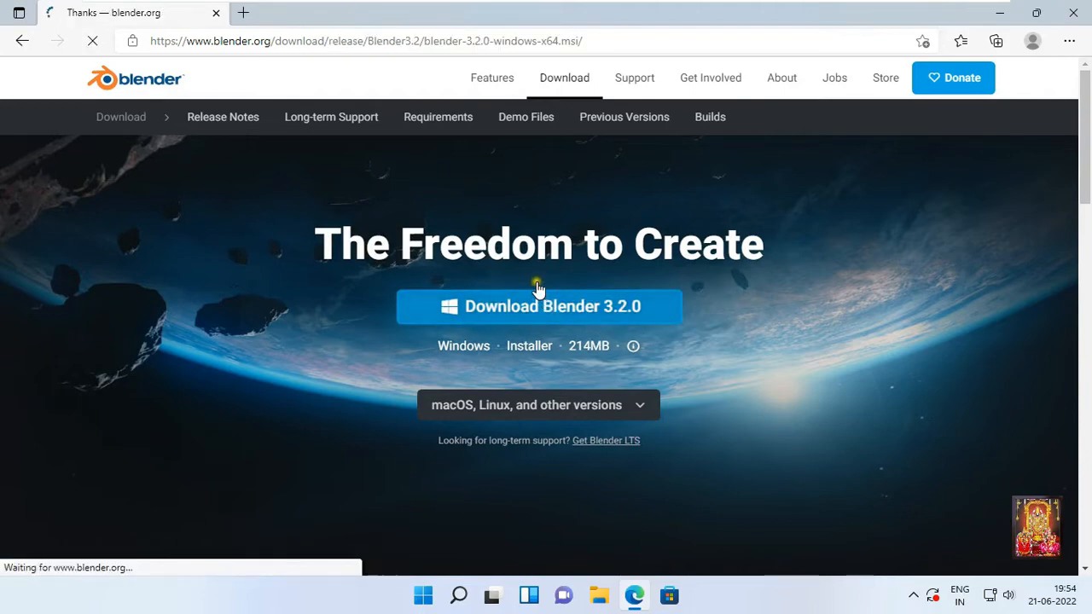
left_click(539, 306)
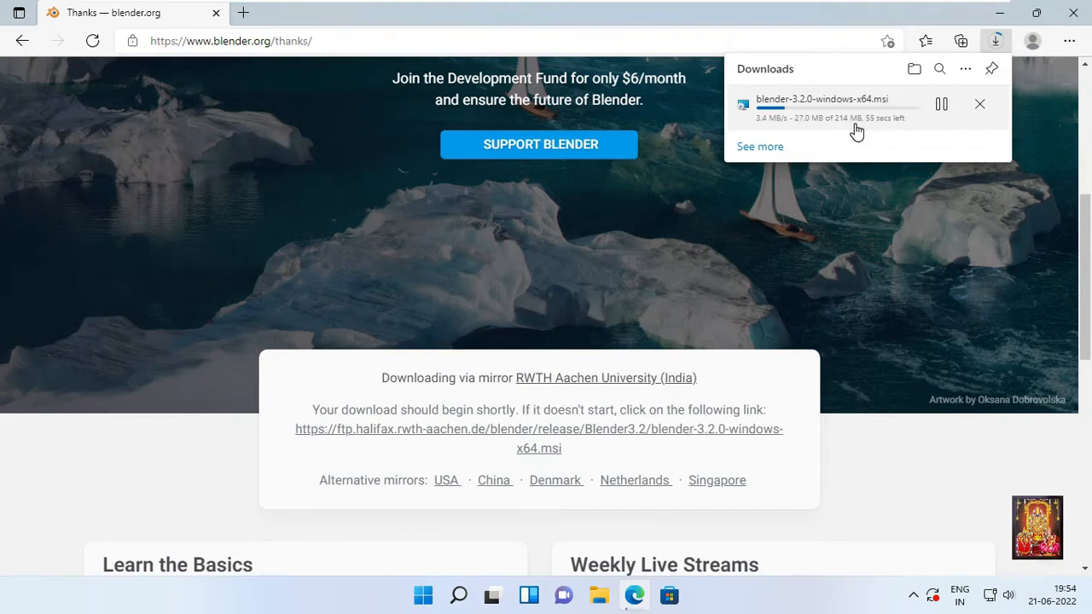
mouse_move(854, 135)
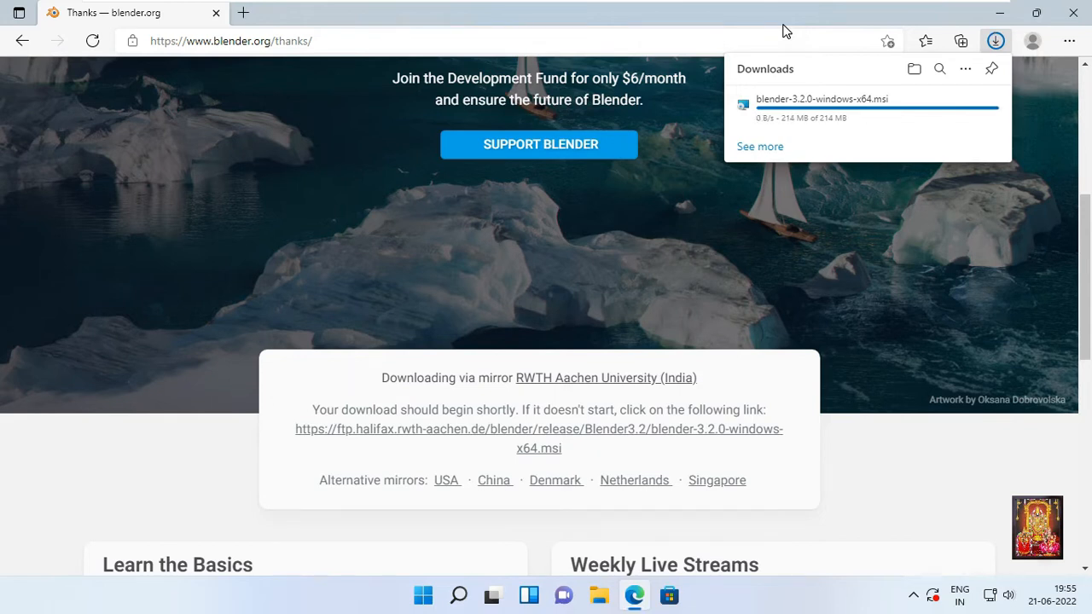
mouse_move(785, 107)
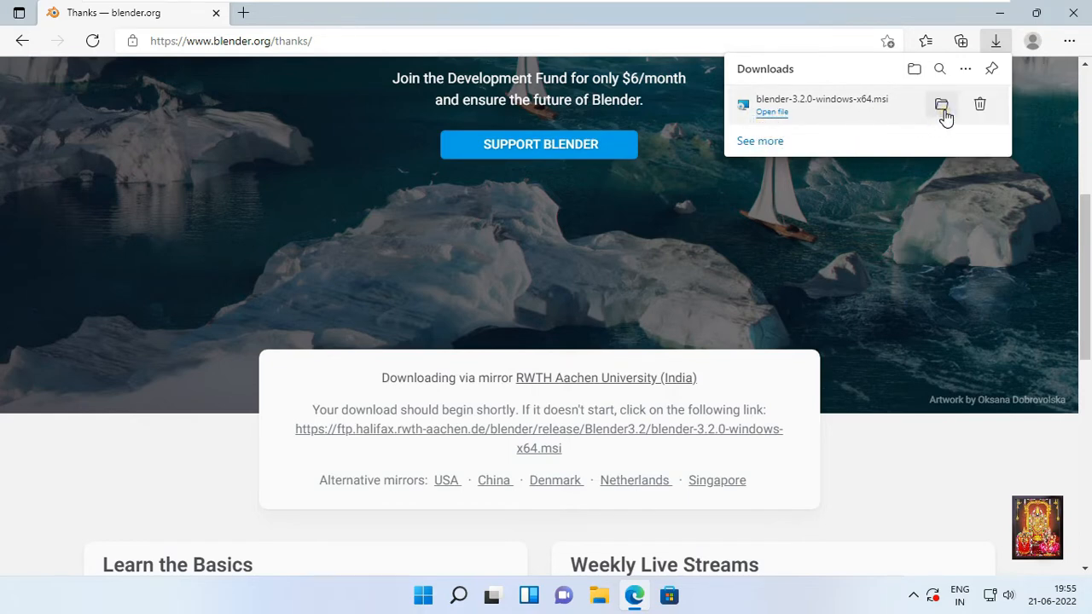
Show the download in its folder and run blender-3.2.0-windows-x64
left_click(942, 104)
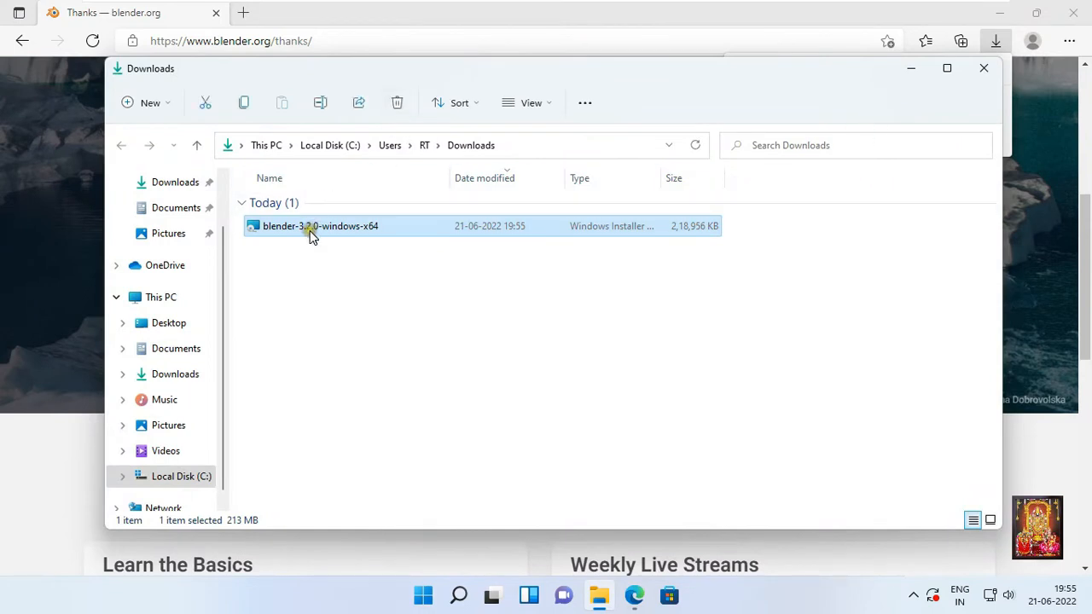
mouse_move(315, 232)
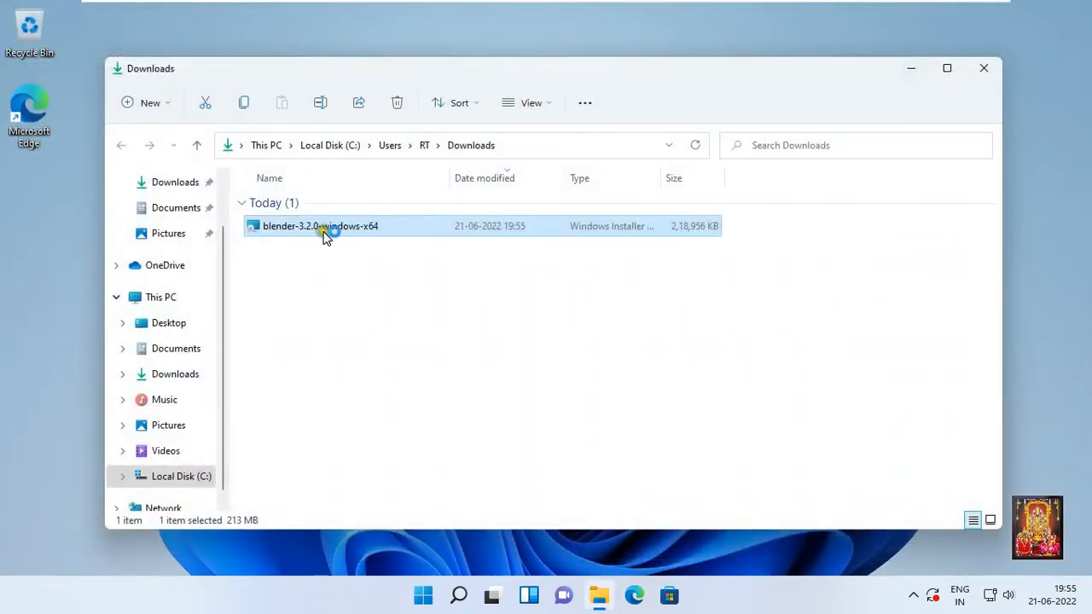
double_click(320, 226)
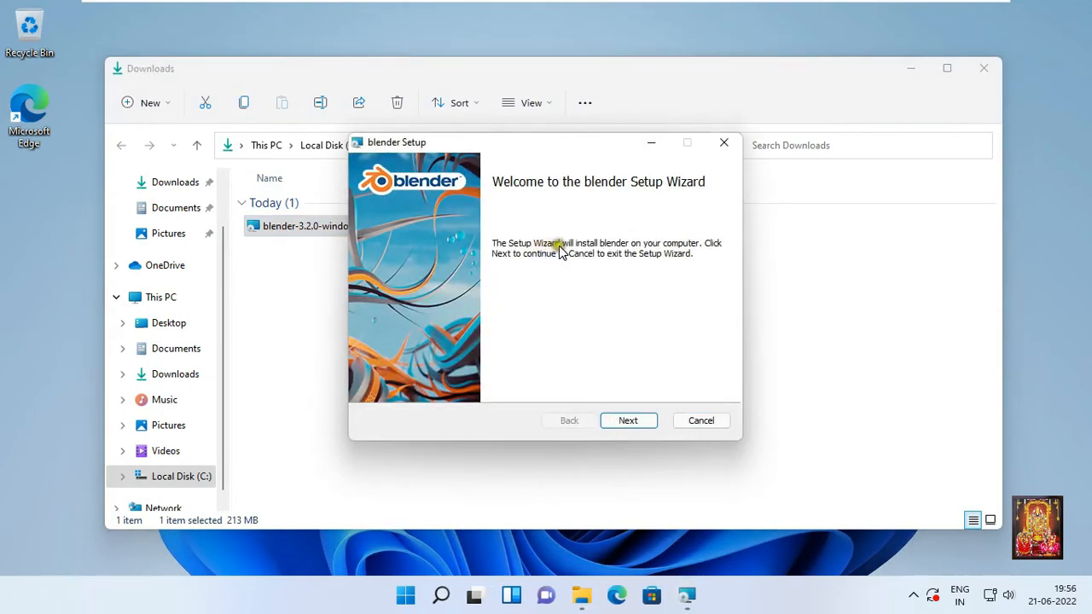
Accept the license, keep default features and location, and start installing
left_click(628, 420)
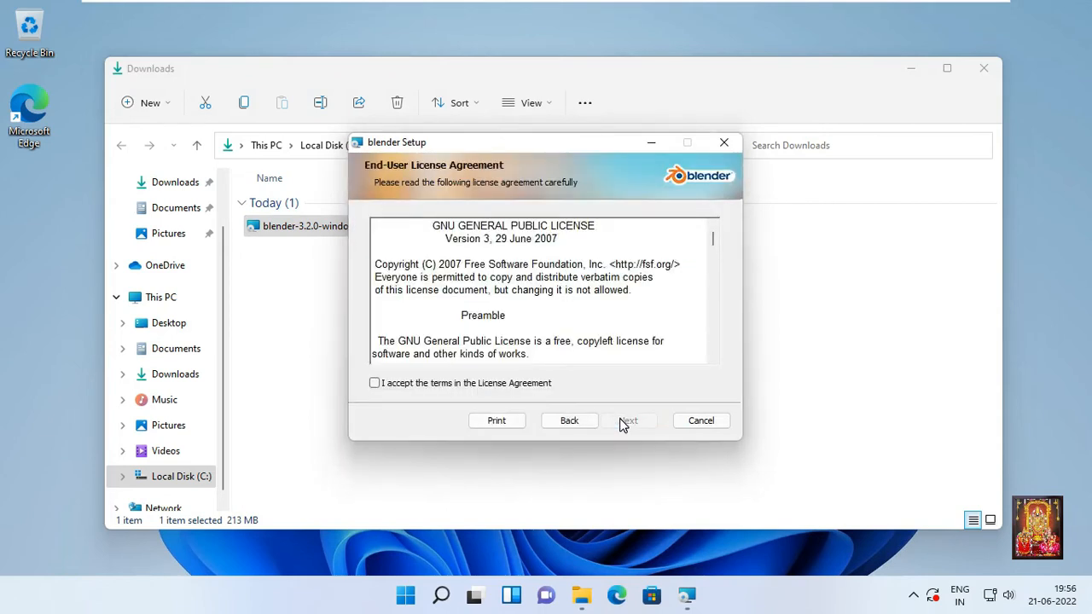
left_click(373, 382)
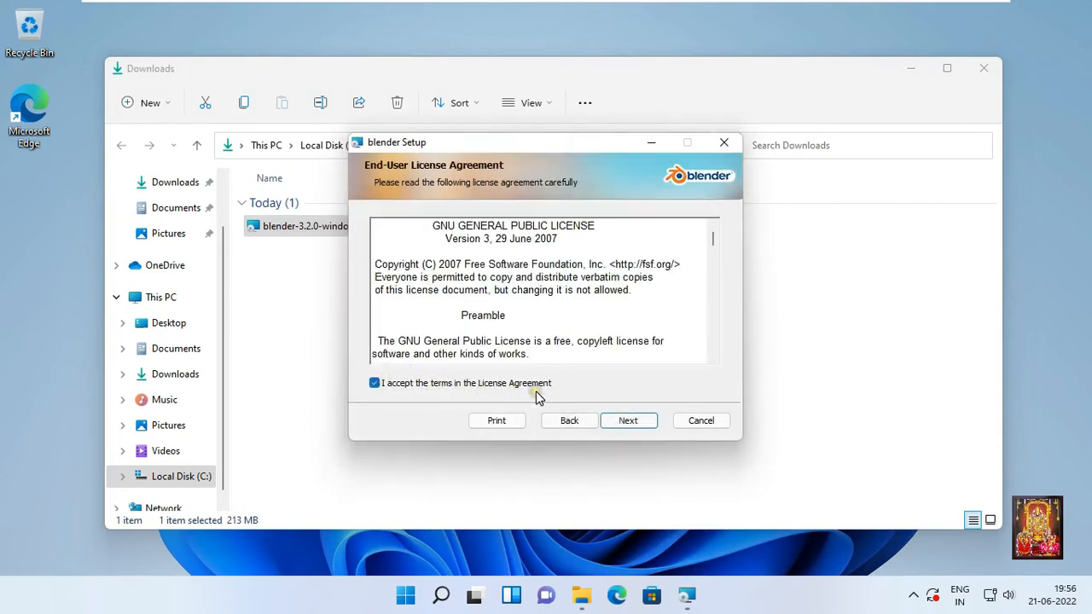
left_click(628, 419)
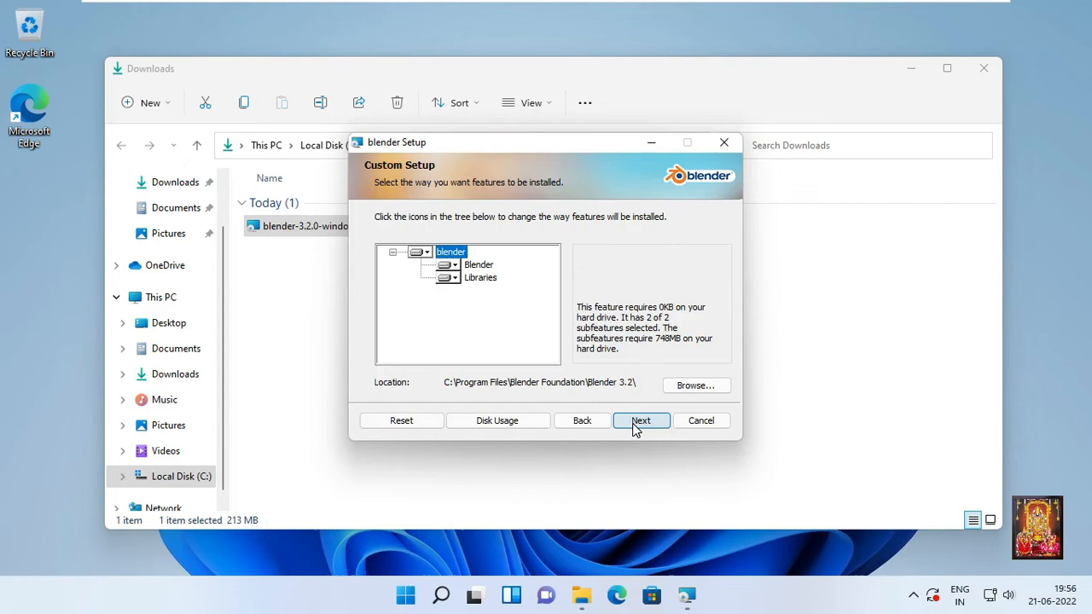
left_click(641, 420)
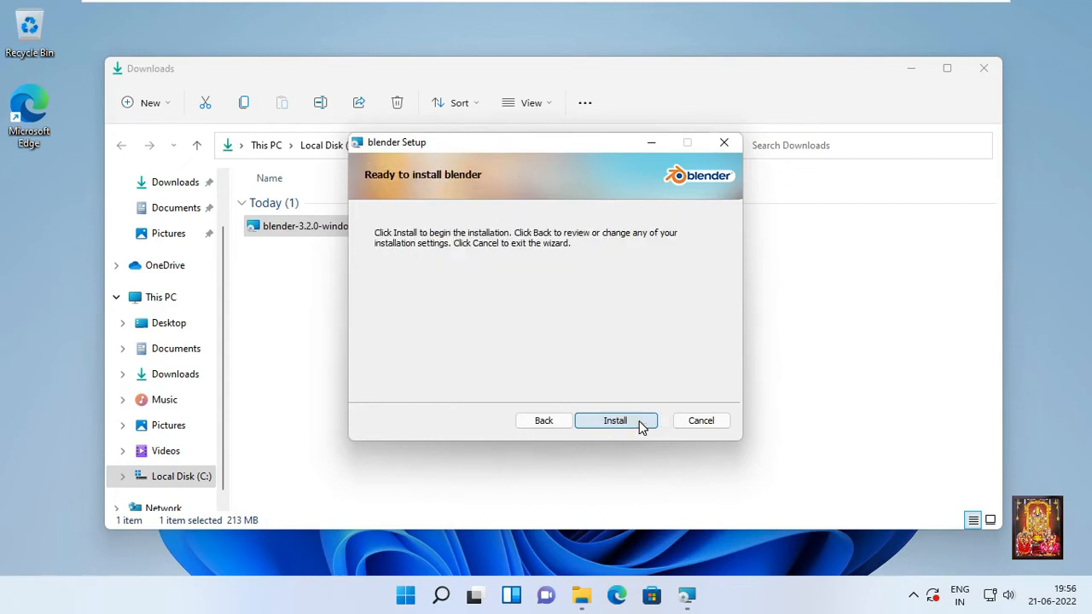
left_click(615, 420)
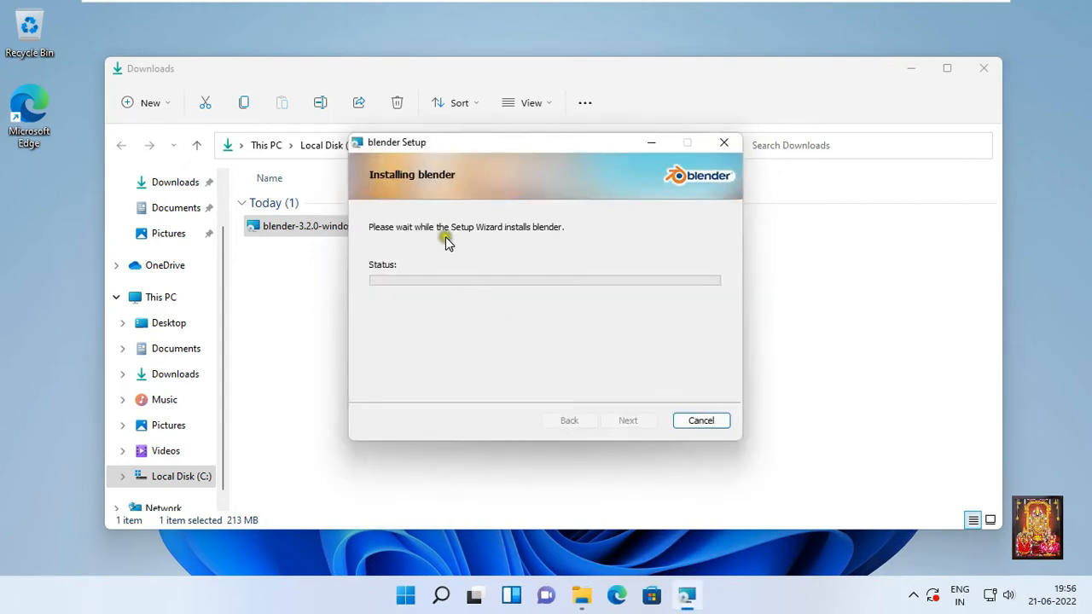
mouse_move(598, 325)
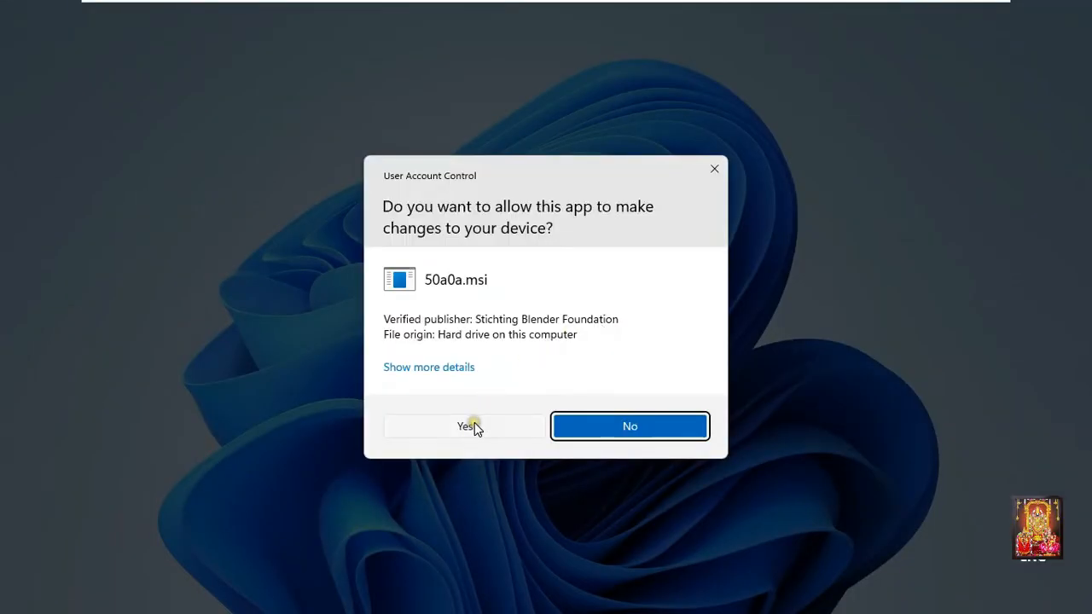
Allow the installer in User Account Control and let installation finish
left_click(464, 426)
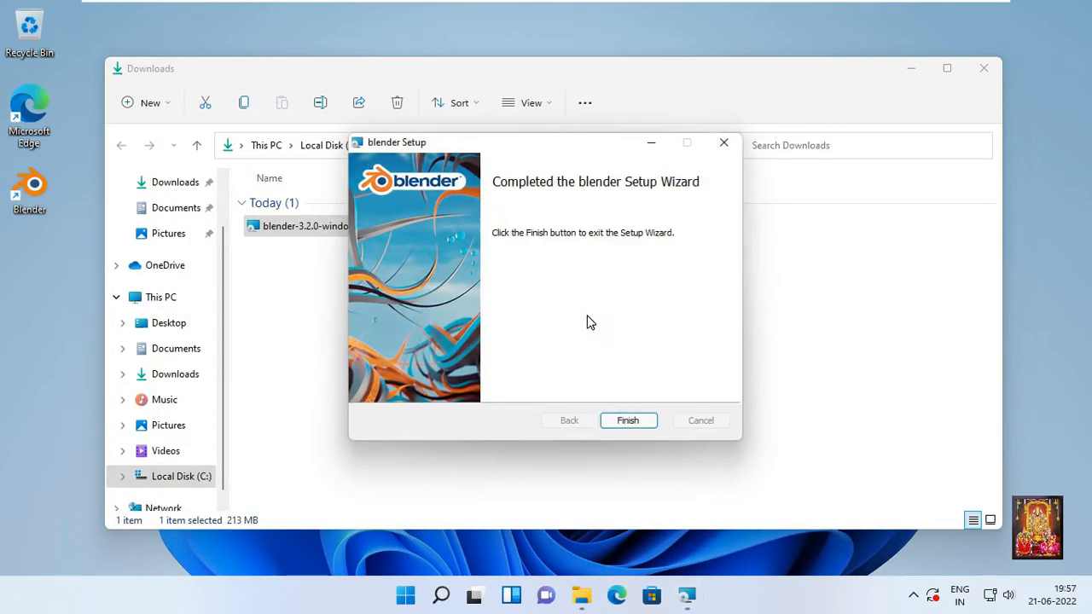
mouse_move(629, 419)
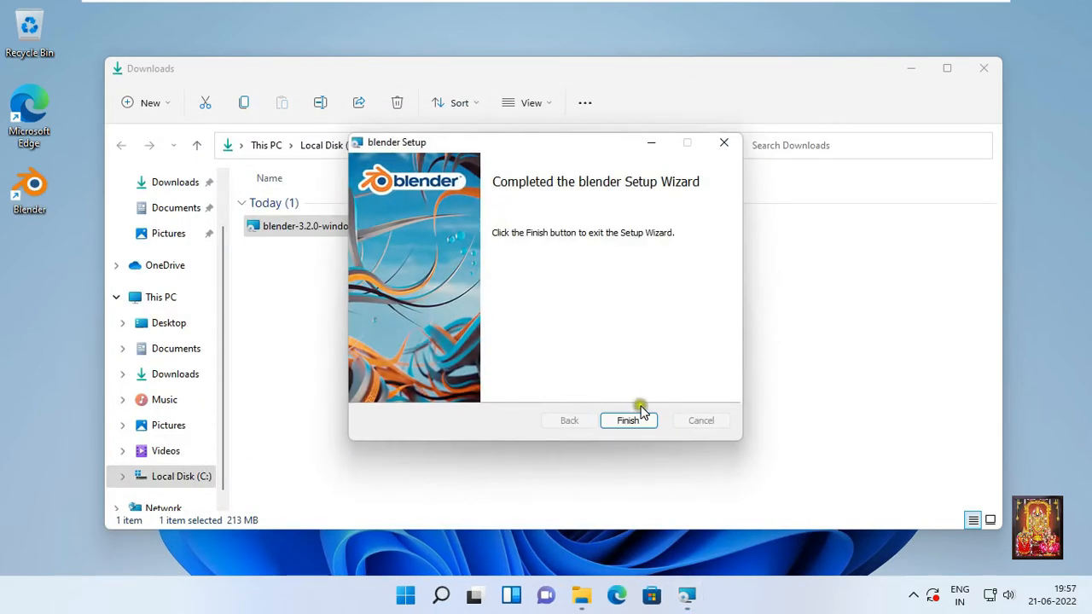
Finish the setup wizard and launch Blender from its desktop shortcut
left_click(627, 420)
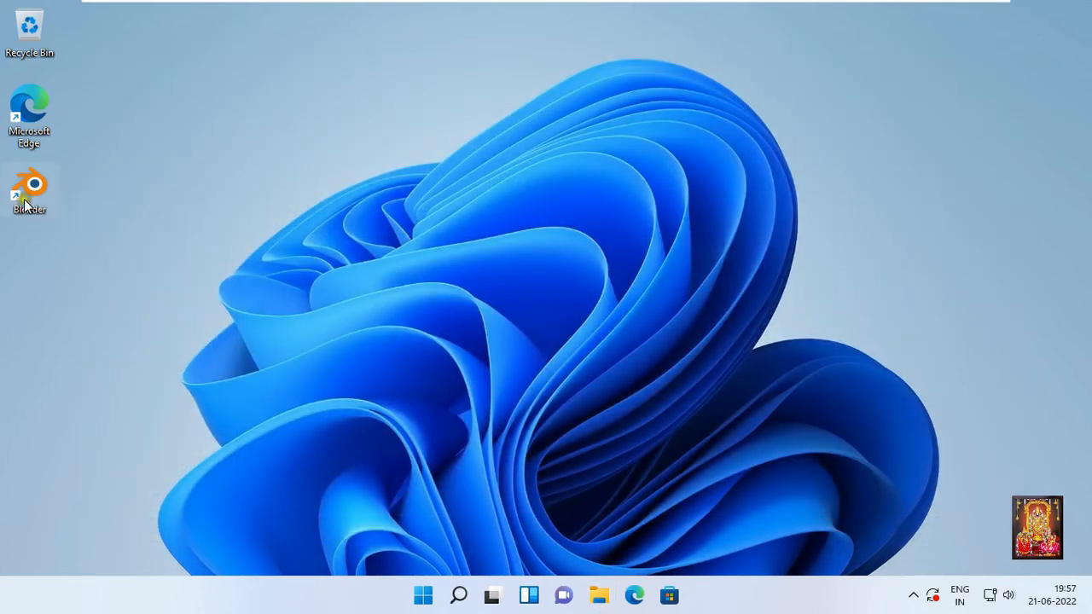
right_click(29, 192)
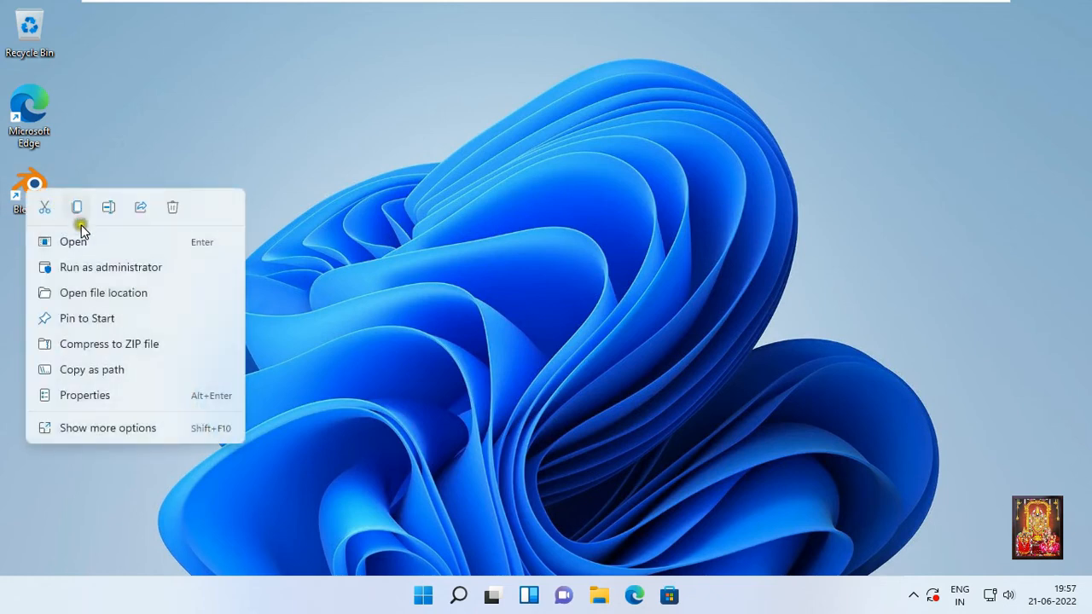
left_click(394, 262)
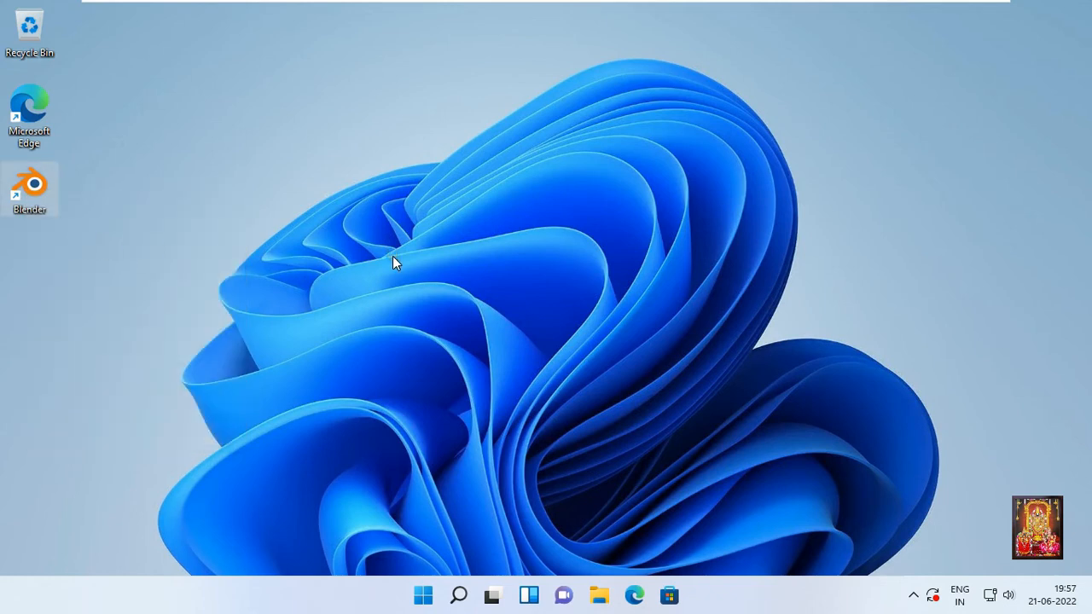
mouse_move(429, 218)
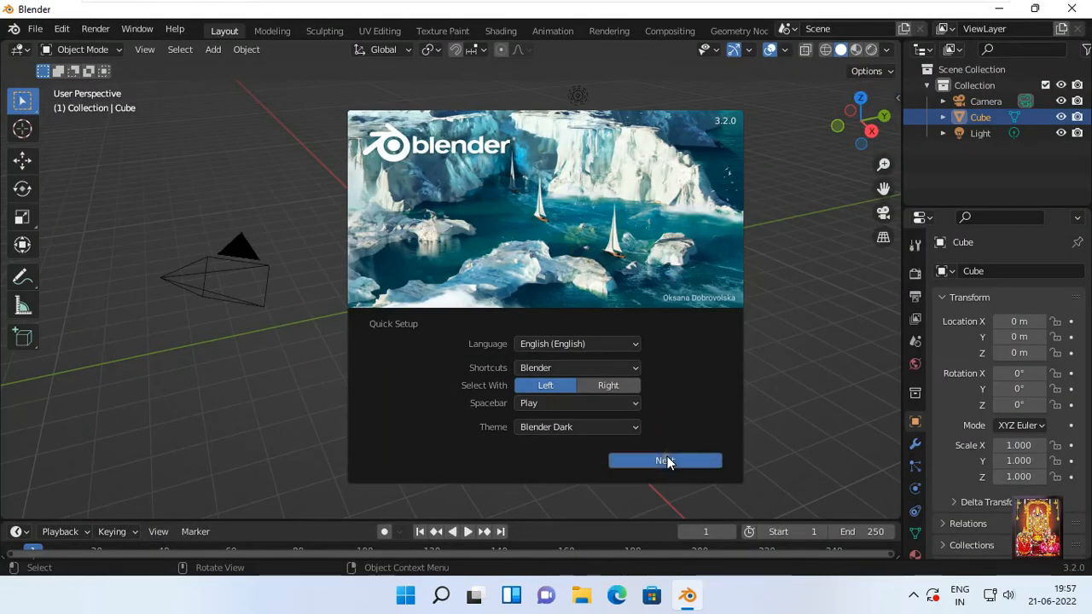
Confirm the Quick Setup defaults and start a General file with the default cube
left_click(665, 461)
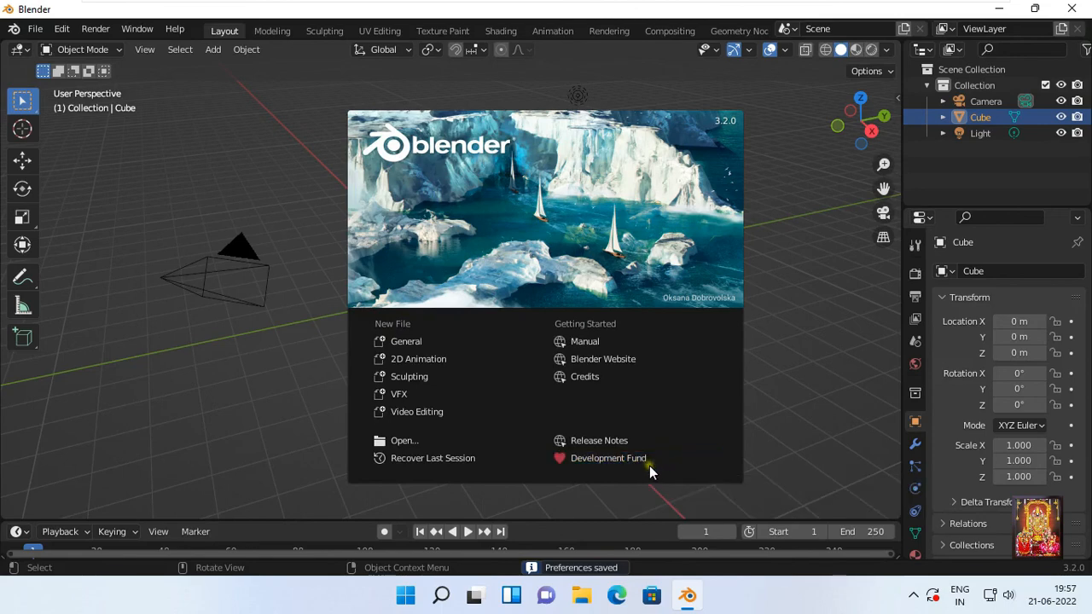
mouse_move(414, 341)
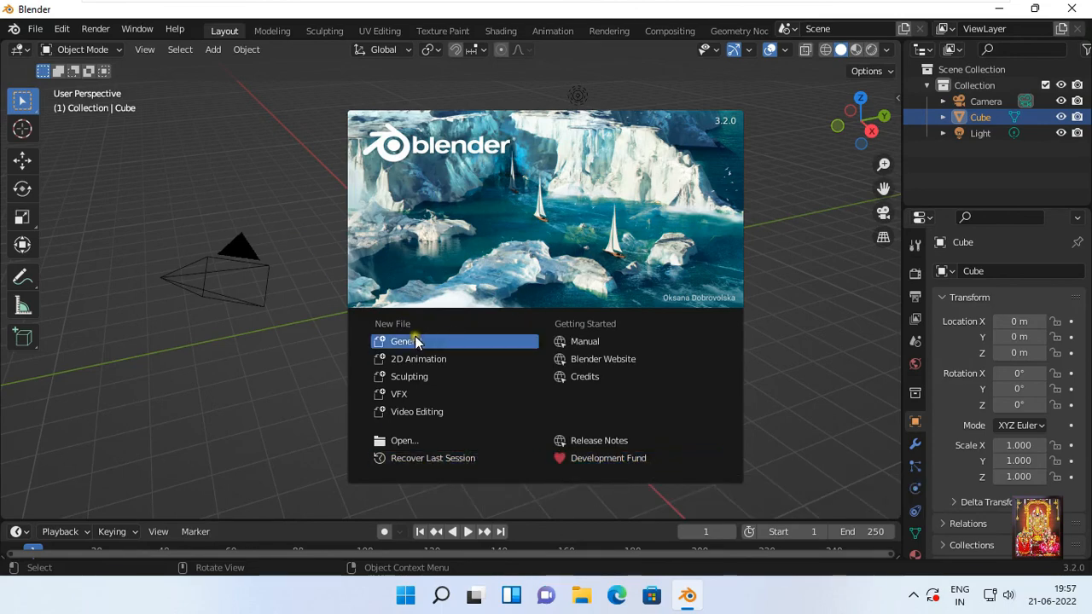
left_click(403, 342)
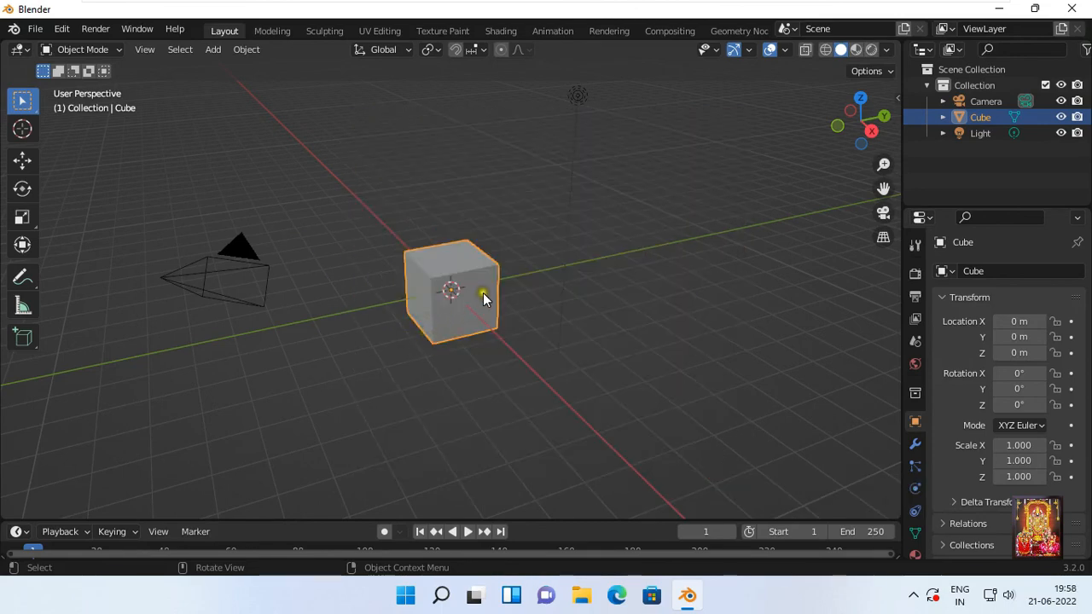